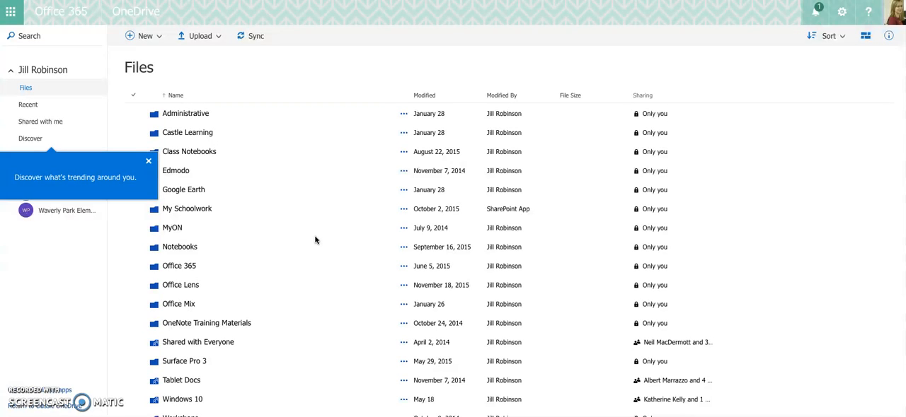
{"action": "mouse_move", "coordinate": [130, 246]}
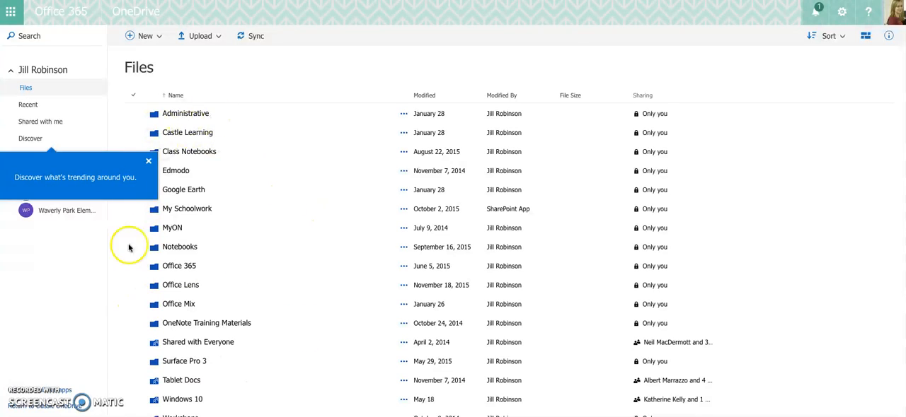
{"action": "mouse_move", "coordinate": [28, 163]}
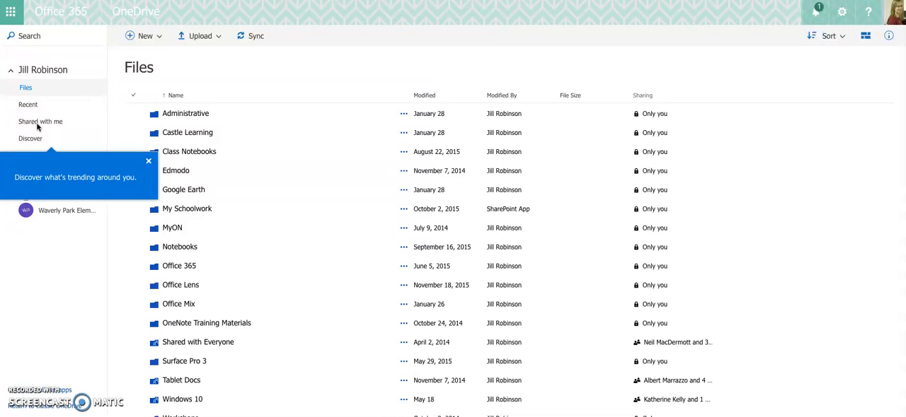
{"action": "mouse_move", "coordinate": [54, 132]}
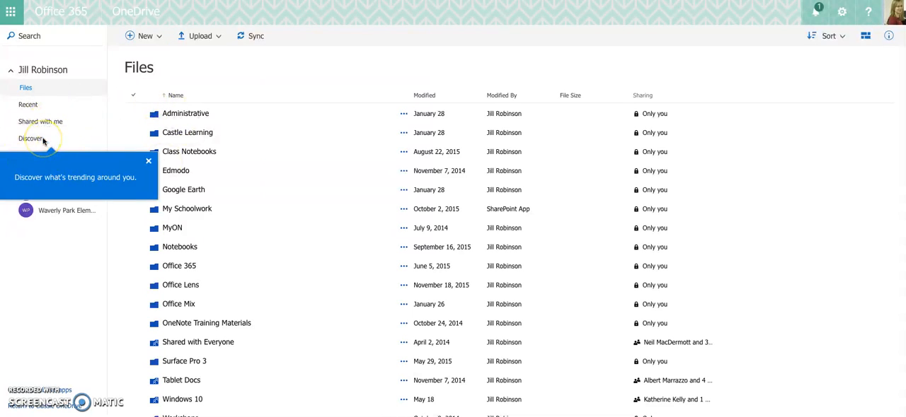
{"action": "mouse_move", "coordinate": [39, 124]}
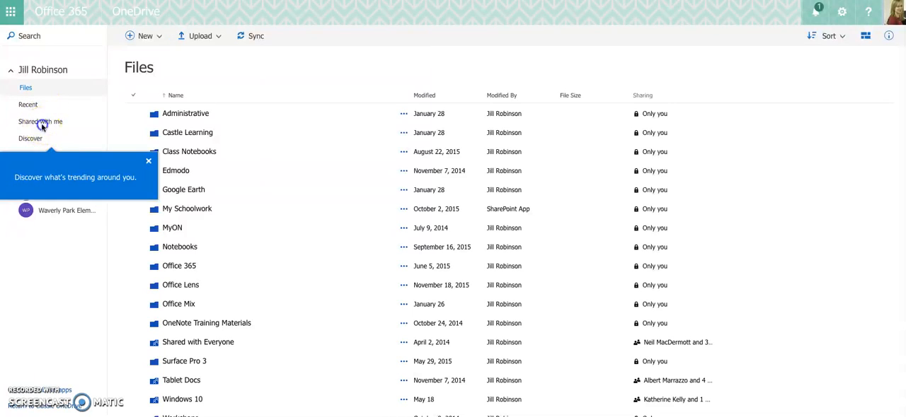
Step: Show the 'Shared with me' list and browse down through the shared files
{"action": "left_click", "coordinate": [40, 122]}
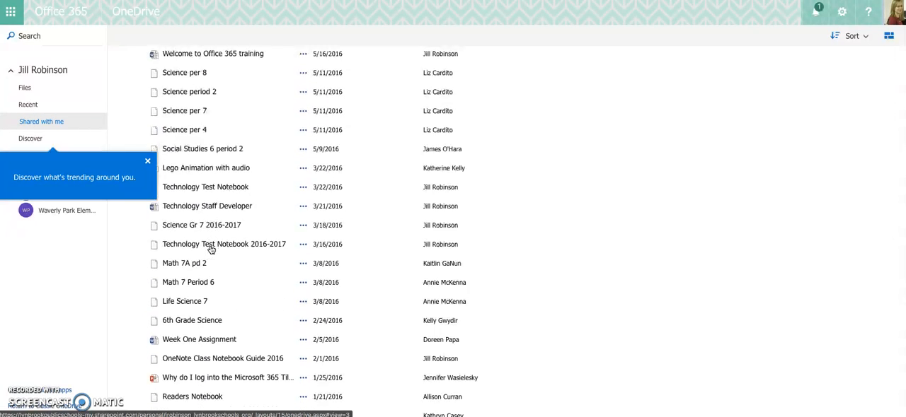
{"action": "scroll", "scroll_direction": "down", "scroll_amount": 3}
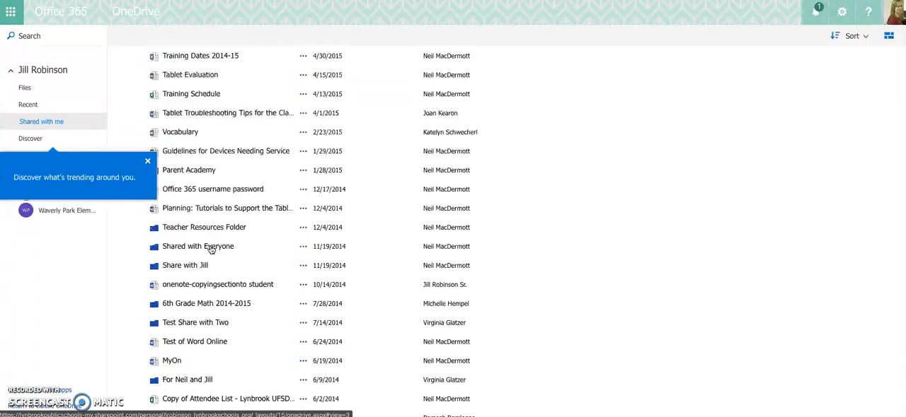
{"action": "scroll", "scroll_direction": "down", "scroll_amount": 3}
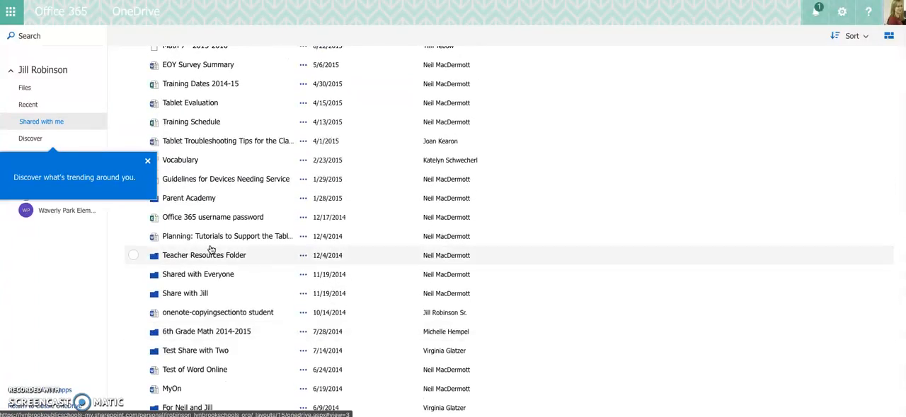
{"action": "scroll", "scroll_direction": "down", "scroll_amount": 3}
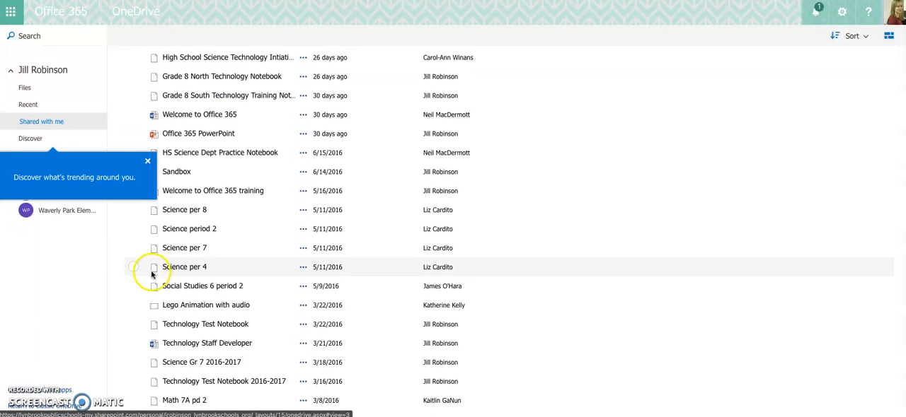
Step: Select the Science per 4 file and another Science file in the shared list
{"action": "left_click", "coordinate": [152, 266]}
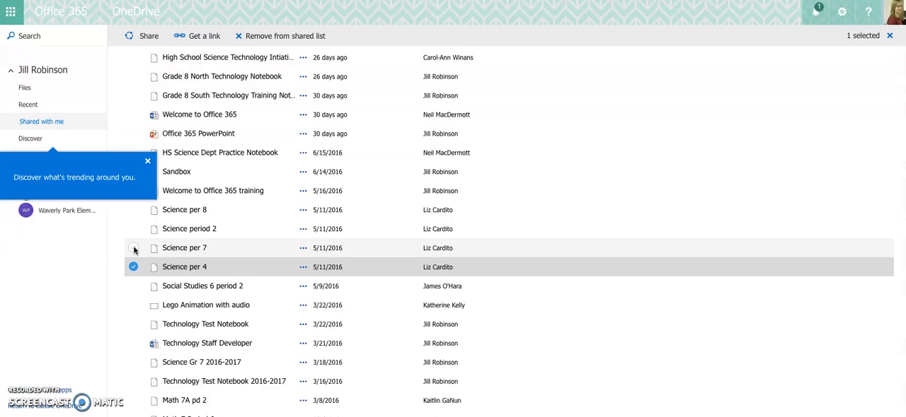
{"action": "left_click", "coordinate": [134, 248]}
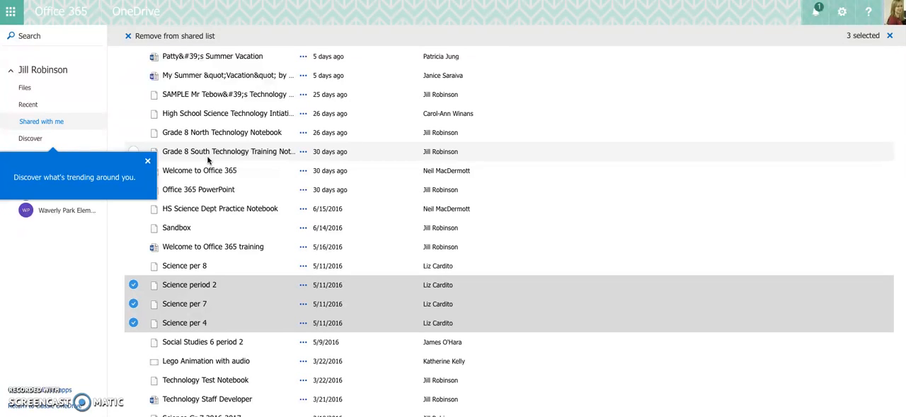
{"action": "mouse_move", "coordinate": [210, 167]}
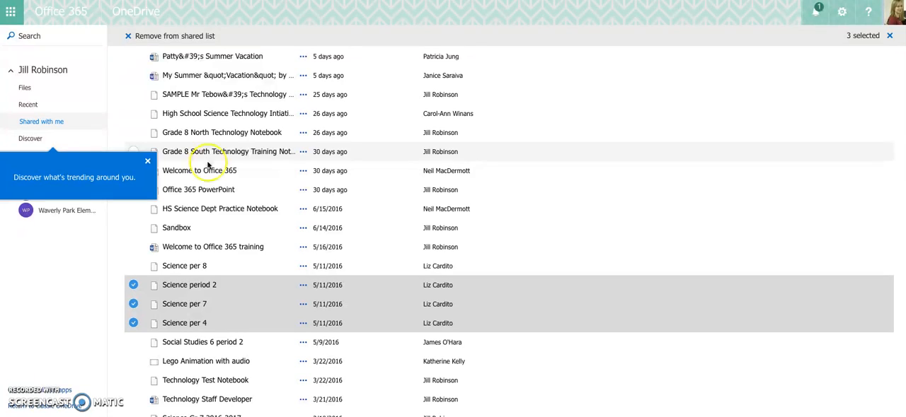
{"action": "mouse_move", "coordinate": [262, 227]}
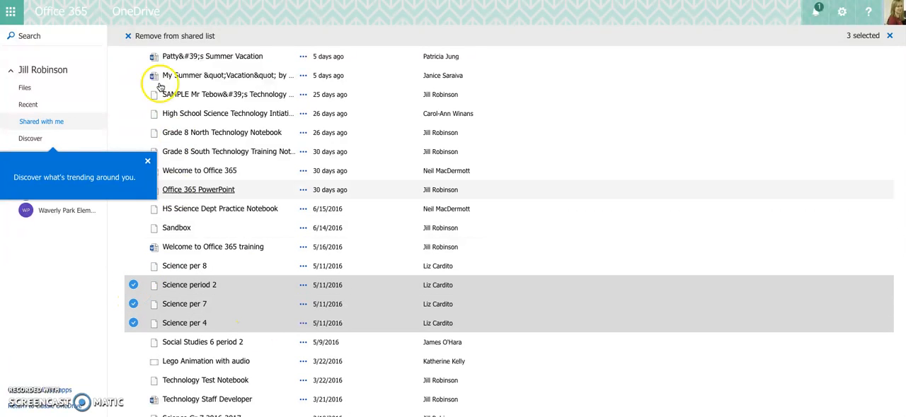
Step: Reload the shared-with-me files list
{"action": "left_click", "coordinate": [176, 37]}
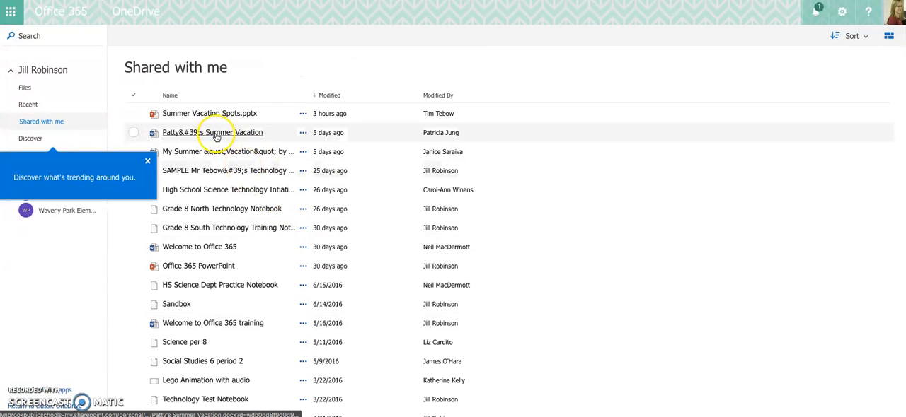
{"action": "mouse_move", "coordinate": [223, 113]}
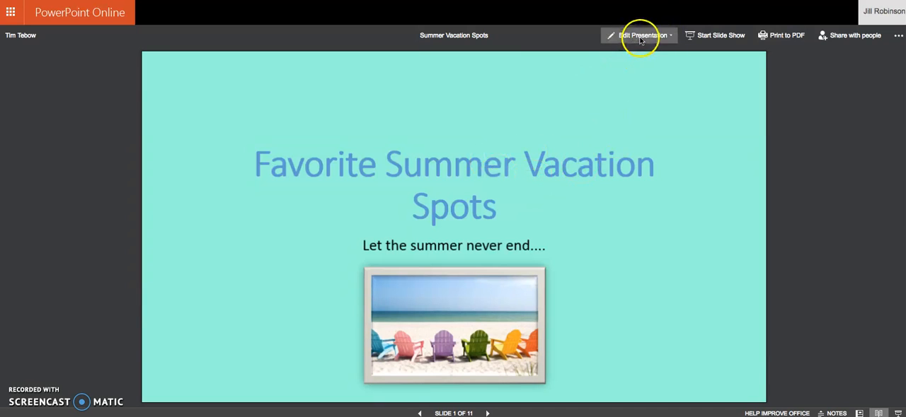
Step: Bring up the Edit Presentation choices for the Summer Vacation Spots deck
{"action": "left_click", "coordinate": [637, 36]}
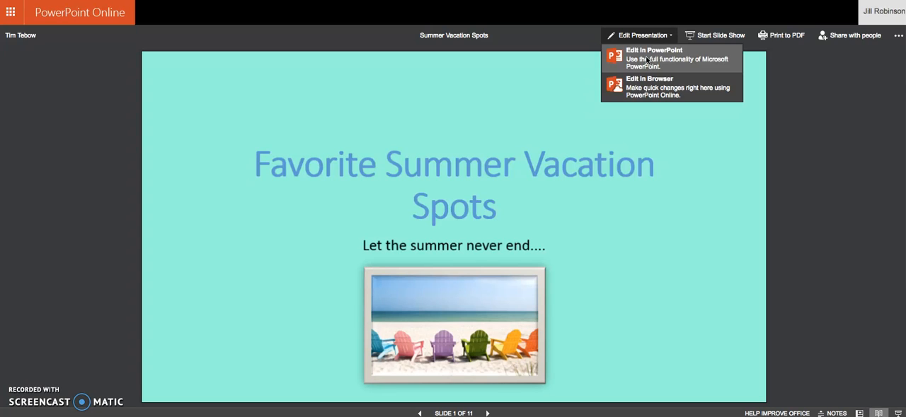
{"action": "mouse_move", "coordinate": [644, 88]}
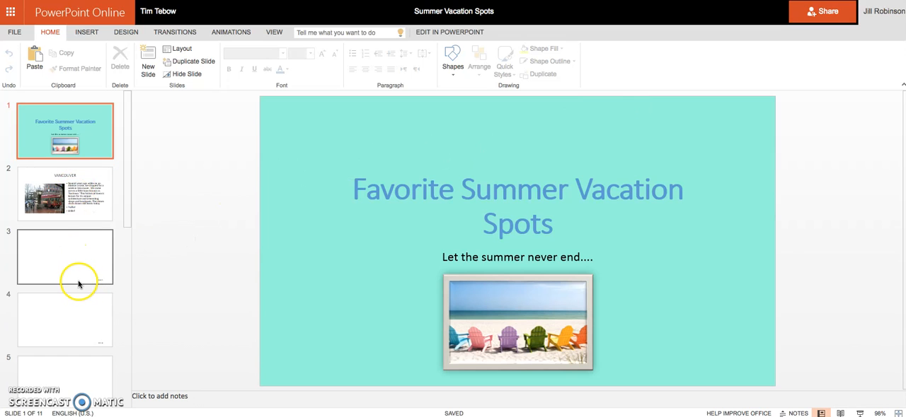
{"action": "mouse_move", "coordinate": [48, 238]}
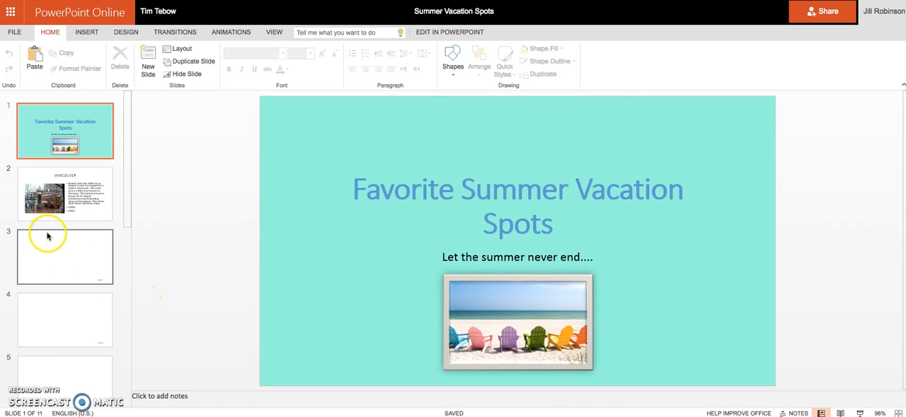
{"action": "mouse_move", "coordinate": [750, 181]}
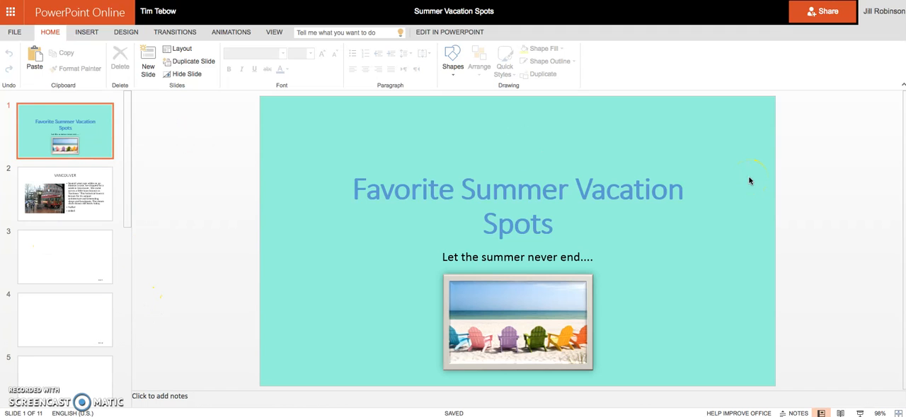
{"action": "left_click", "coordinate": [65, 194]}
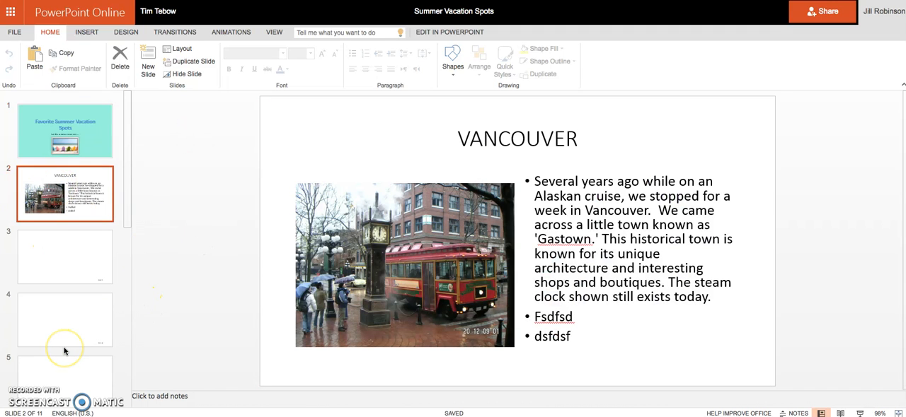
{"action": "left_click", "coordinate": [685, 274]}
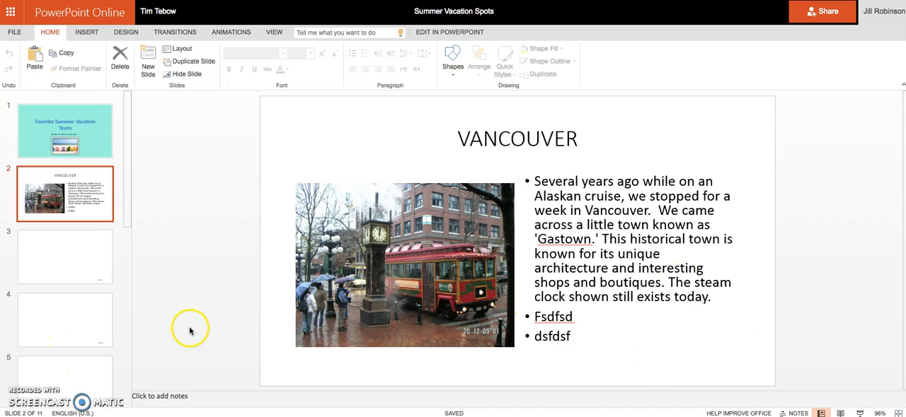
{"action": "left_click", "coordinate": [65, 257]}
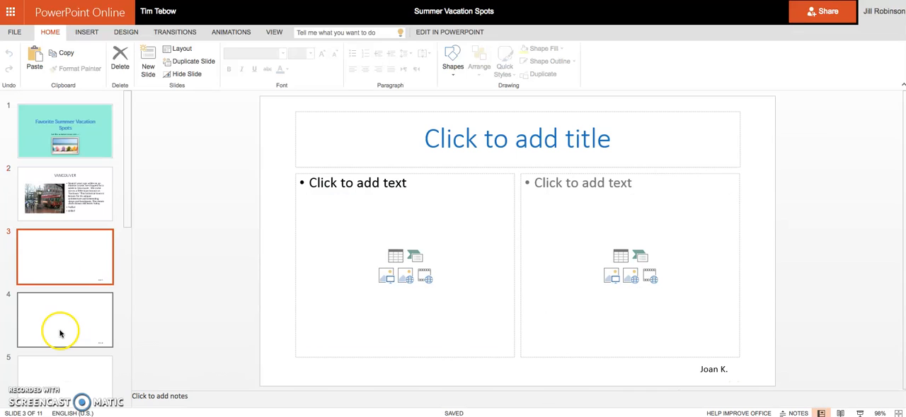
{"action": "left_click", "coordinate": [66, 319]}
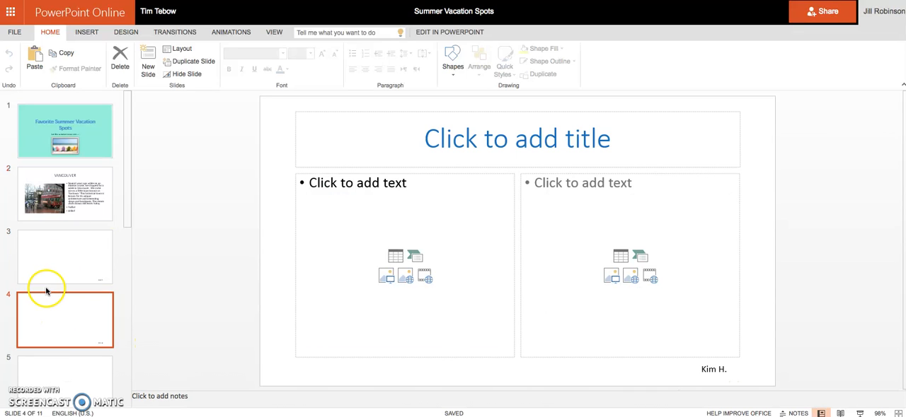
{"action": "left_click", "coordinate": [65, 257]}
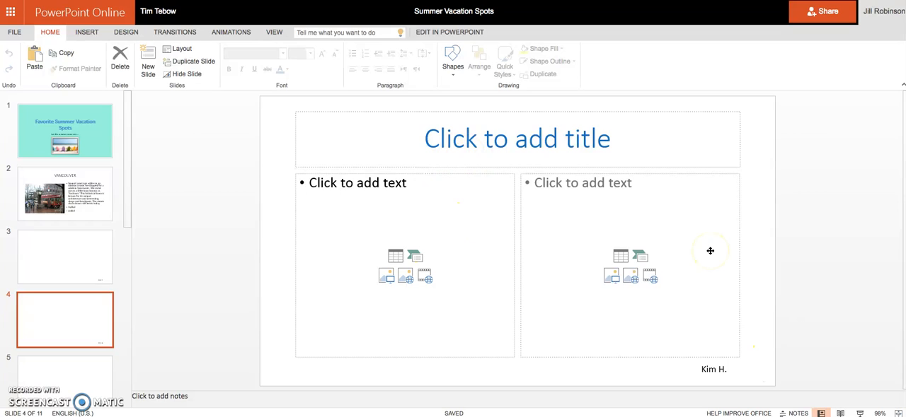
{"action": "mouse_move", "coordinate": [610, 255]}
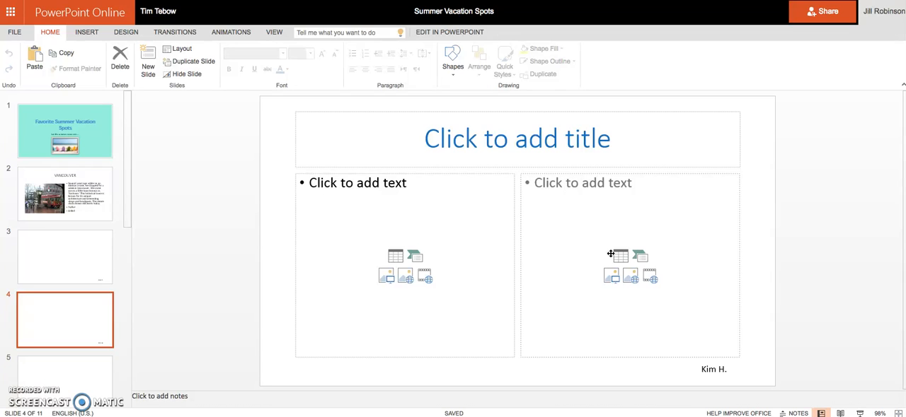
{"action": "mouse_move", "coordinate": [121, 218]}
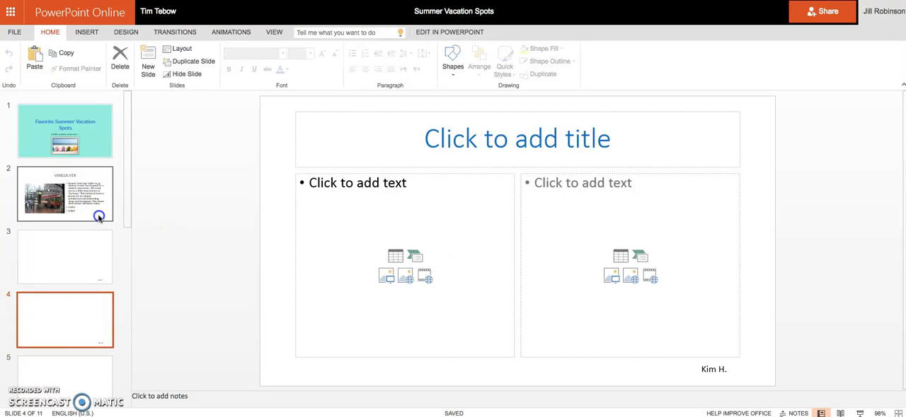
{"action": "left_click", "coordinate": [65, 194]}
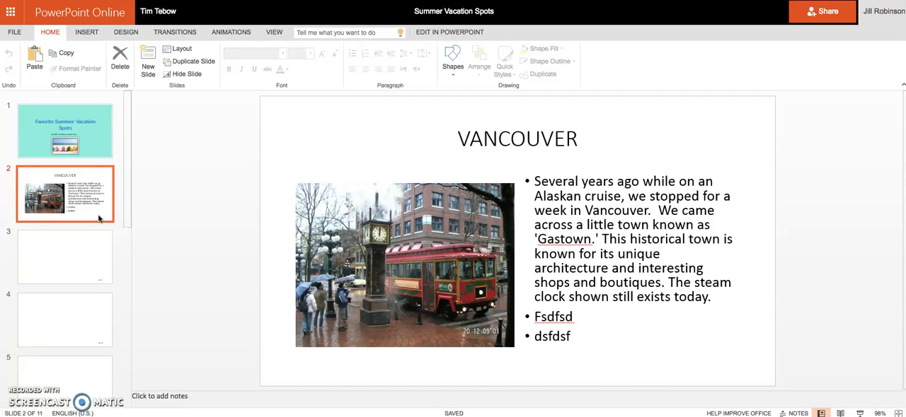
{"action": "left_click", "coordinate": [65, 256]}
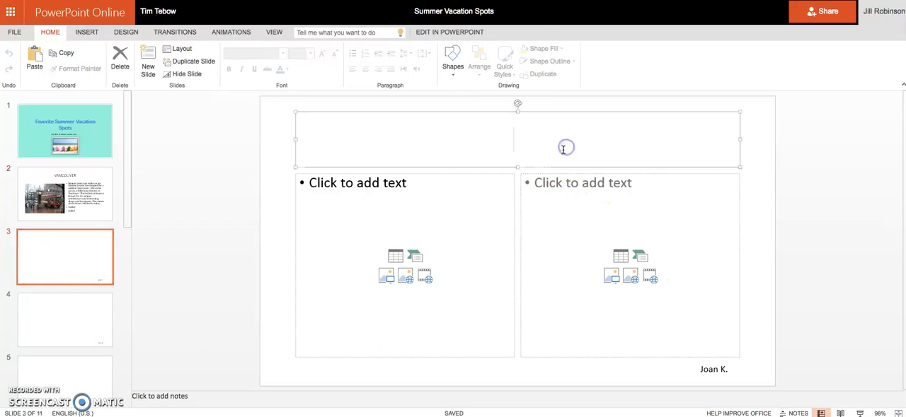
Step: Show the slide transition options and move to the blank slide 4
{"action": "left_click", "coordinate": [566, 147]}
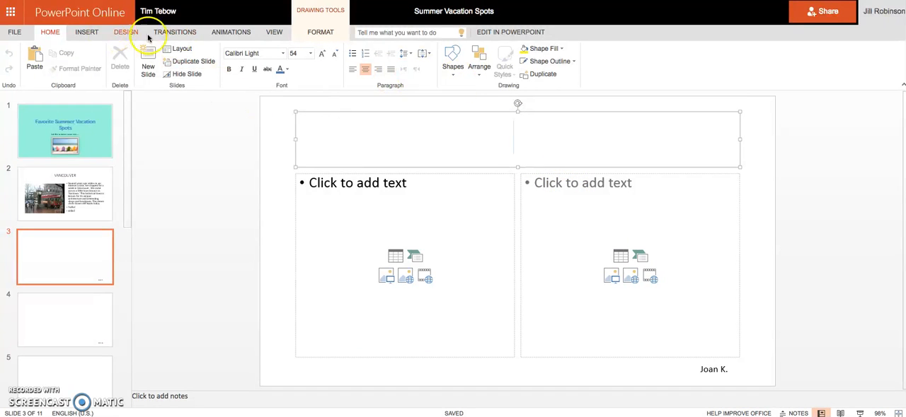
{"action": "left_click", "coordinate": [86, 31]}
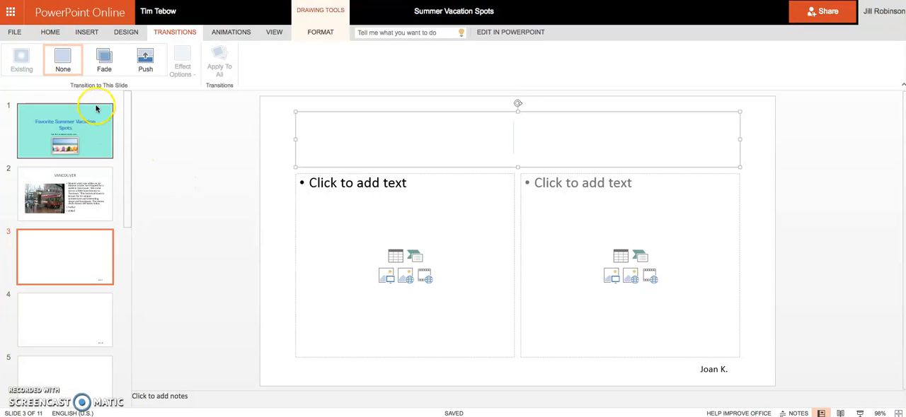
{"action": "mouse_move", "coordinate": [51, 319]}
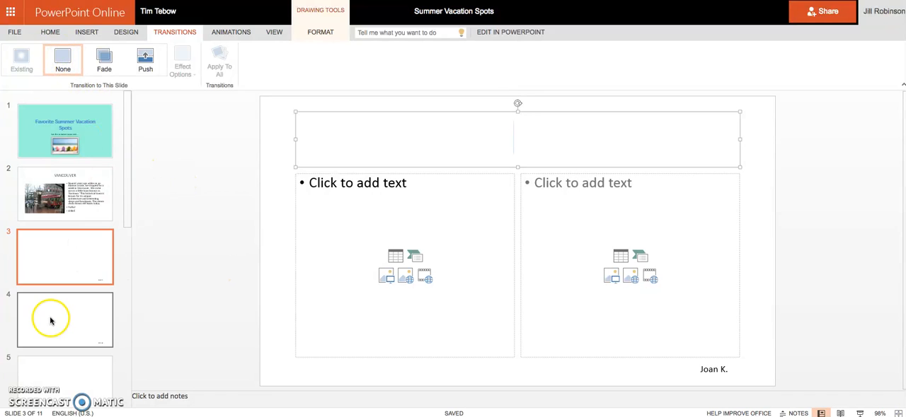
{"action": "left_click", "coordinate": [65, 320]}
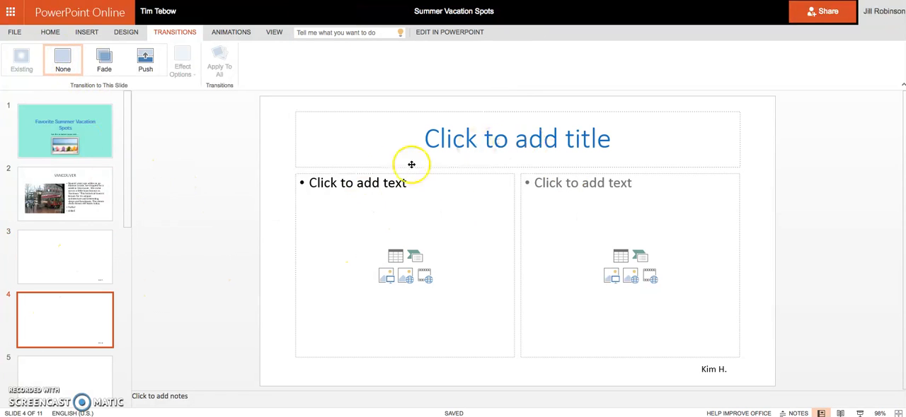
{"action": "mouse_move", "coordinate": [593, 241]}
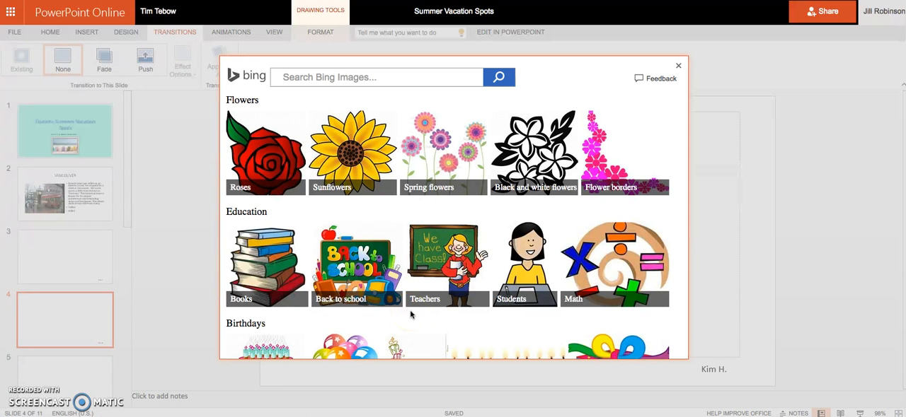
{"action": "mouse_move", "coordinate": [425, 299]}
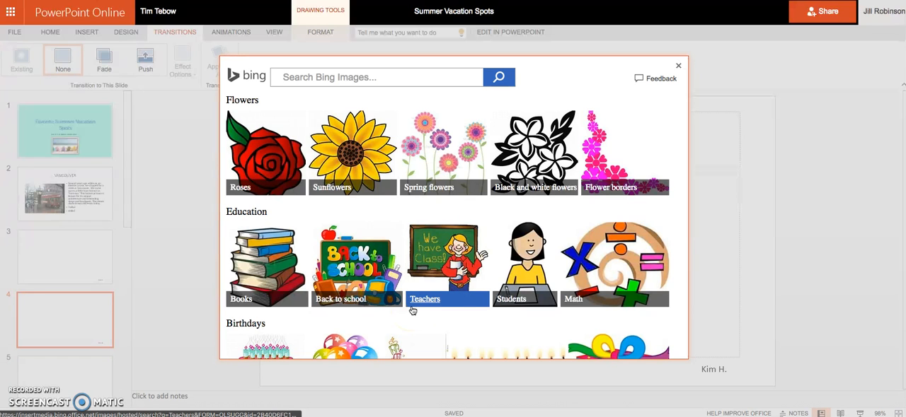
Step: Search Bing images for 'hawaii' and insert a beach photo into slide 4
{"action": "type", "text": "hawaii"}
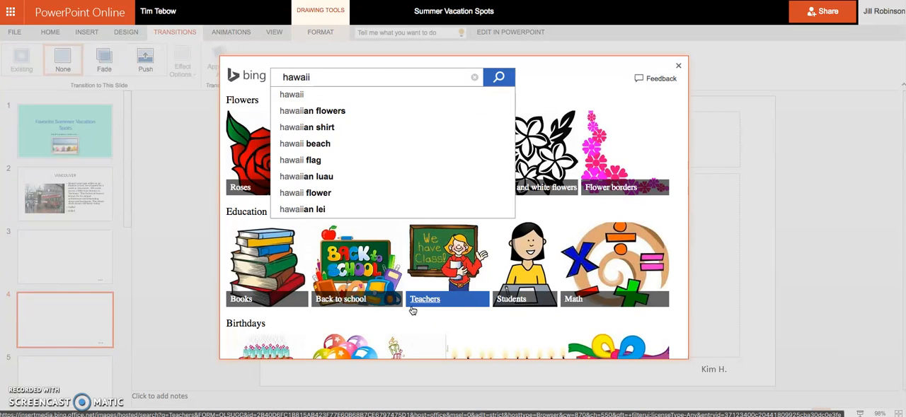
{"action": "left_click", "coordinate": [498, 76]}
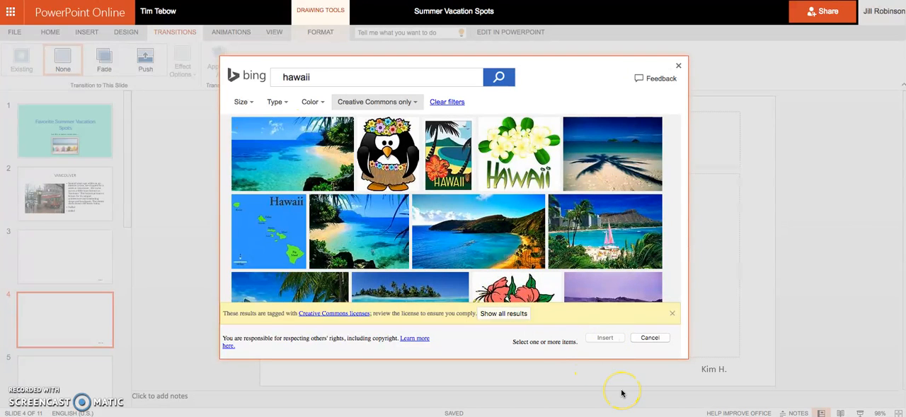
{"action": "left_click", "coordinate": [648, 337]}
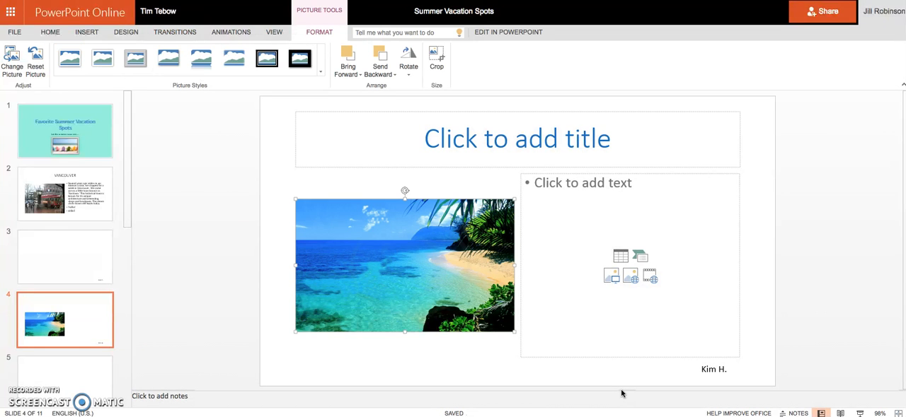
{"action": "mouse_move", "coordinate": [106, 191]}
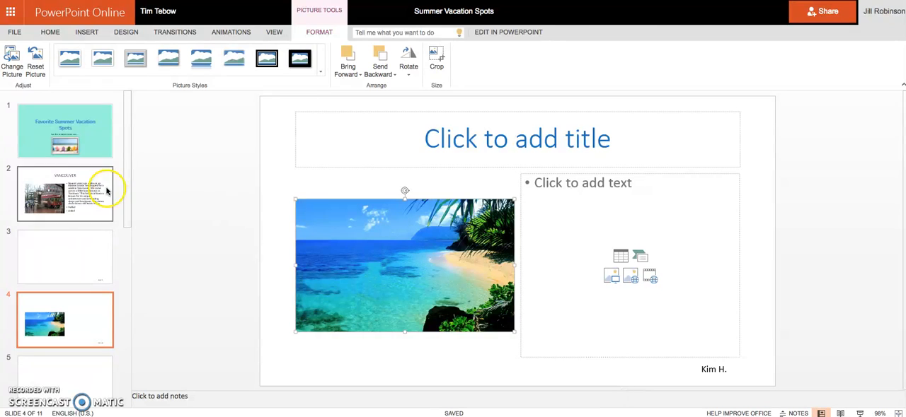
Step: Undo the beach picture insertion on slide 4
{"action": "left_click", "coordinate": [49, 31]}
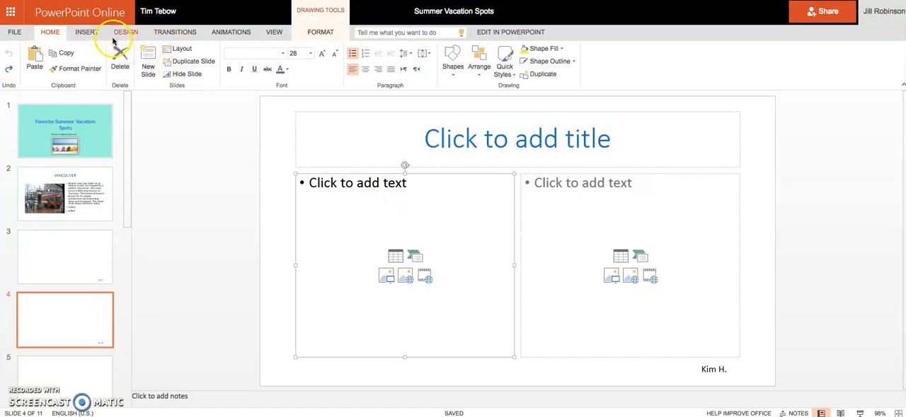
{"action": "mouse_move", "coordinate": [176, 31]}
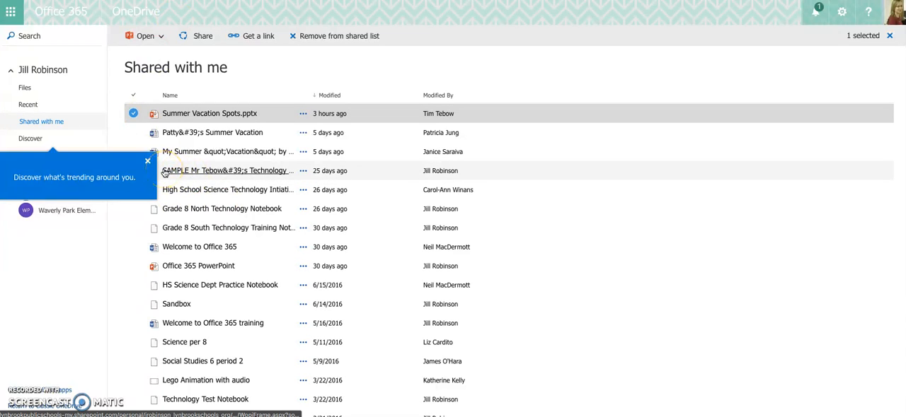
{"action": "mouse_move", "coordinate": [162, 172]}
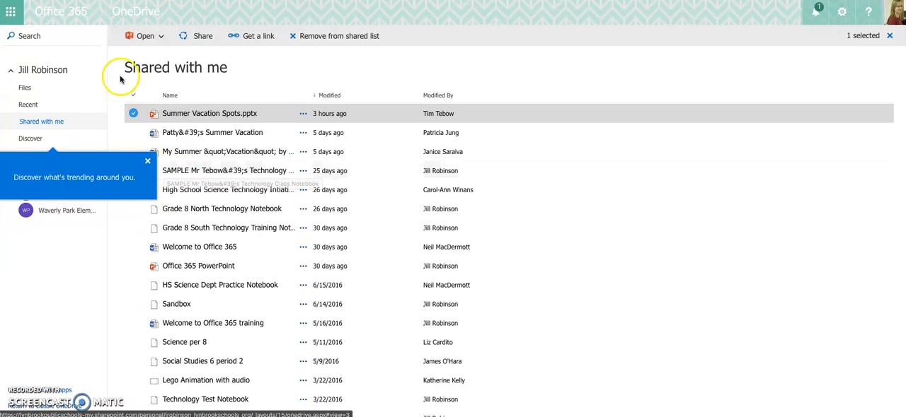
Step: Switch to Jill Robinson's own Files page in OneDrive
{"action": "left_click", "coordinate": [26, 88]}
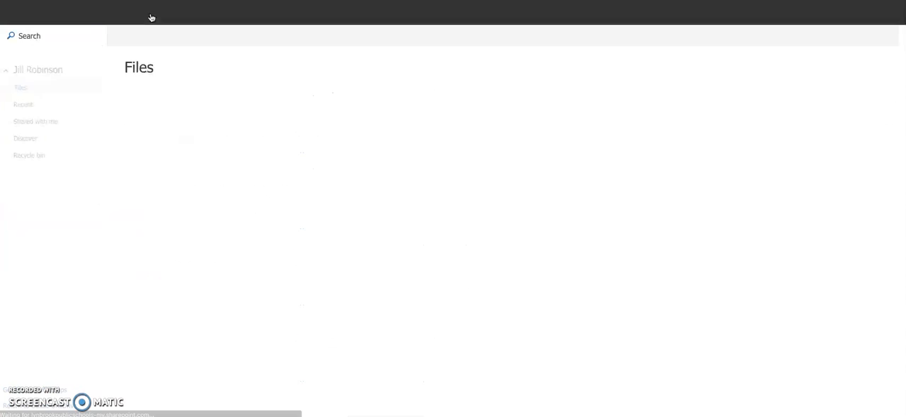